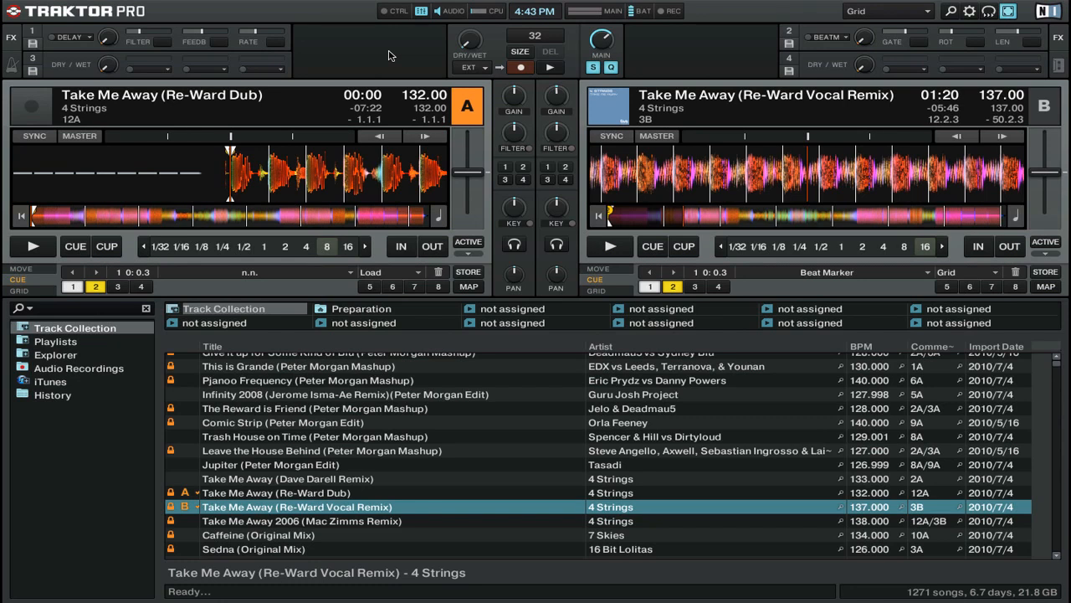
# Play deck B as the synced tempo master so deck A follows at 137 BPM
pyautogui.click(609, 244)
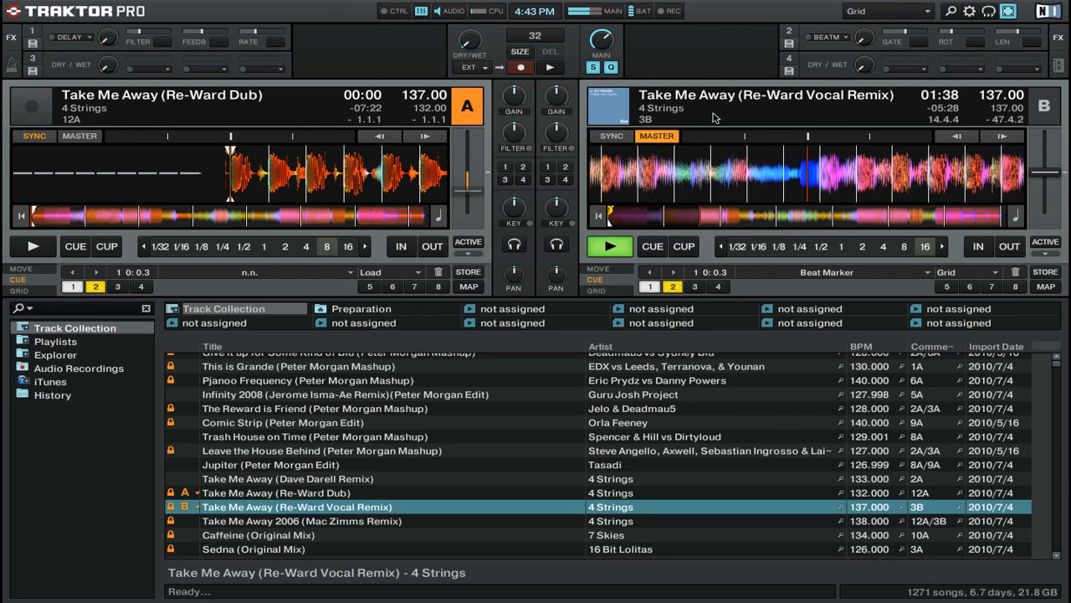
pyautogui.click(33, 246)
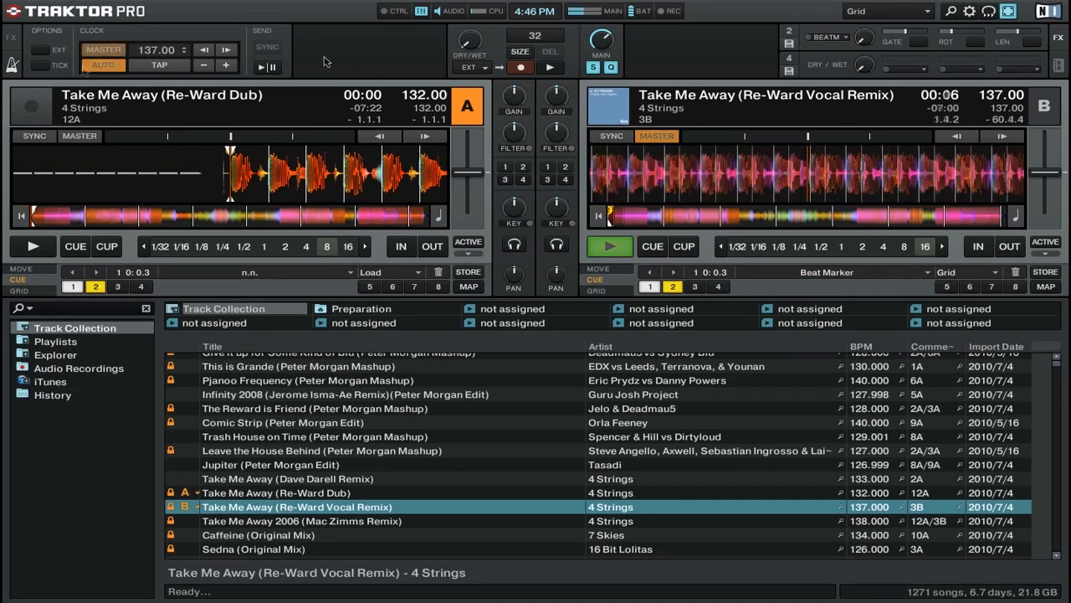
# Select MASTER in the Master Clock panel so the clock itself, not a deck, sets tempo
pyautogui.click(609, 246)
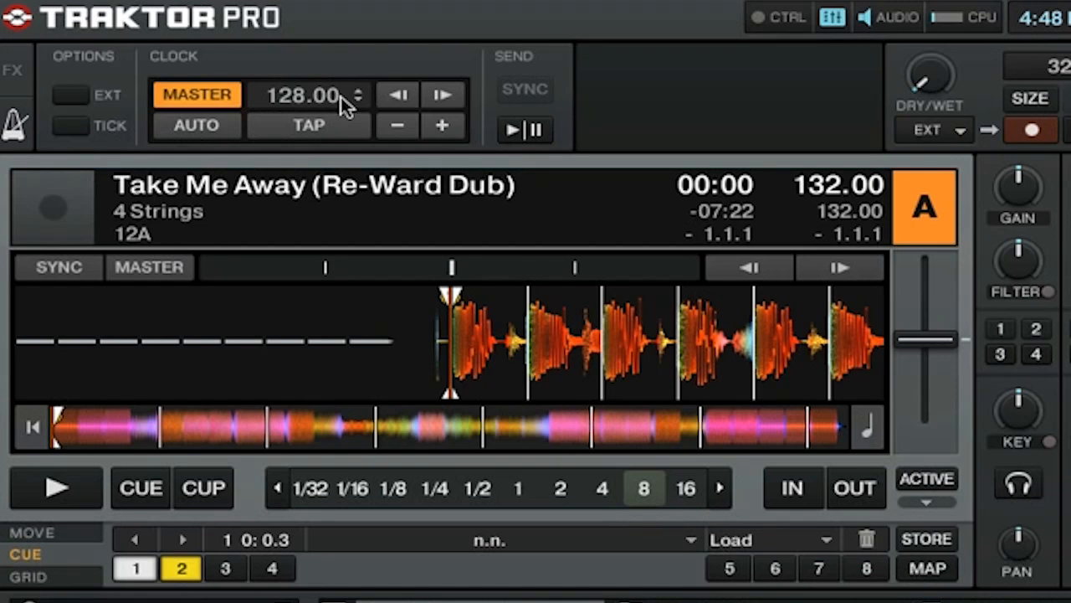
# Set the clock to 132.00 BPM, then nudge it with the minus and tempo-bend down/up buttons
pyautogui.click(305, 94)
pyautogui.write('132')
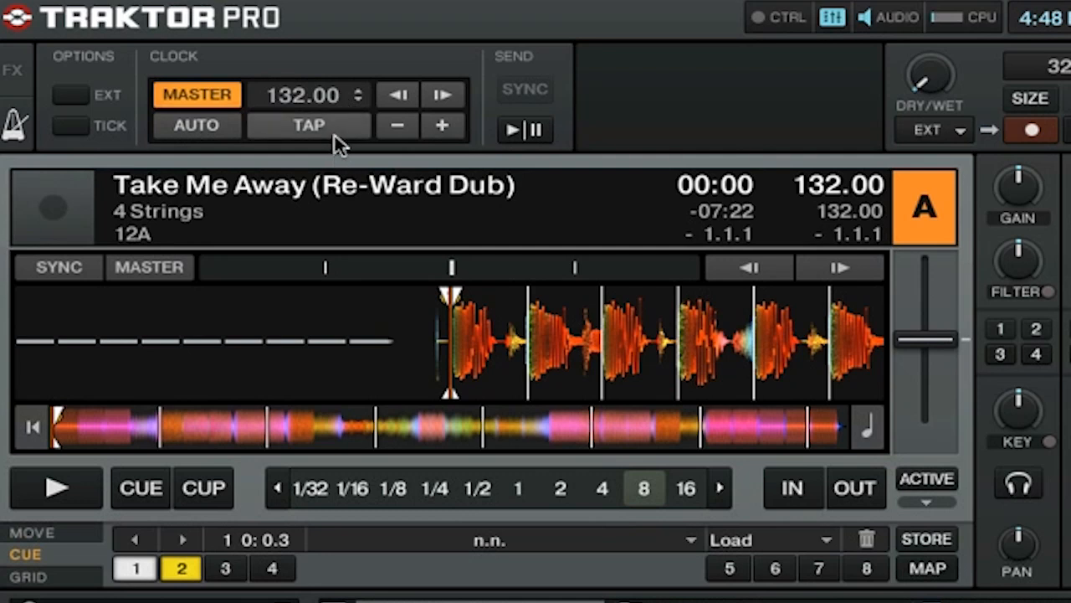
pyautogui.click(398, 126)
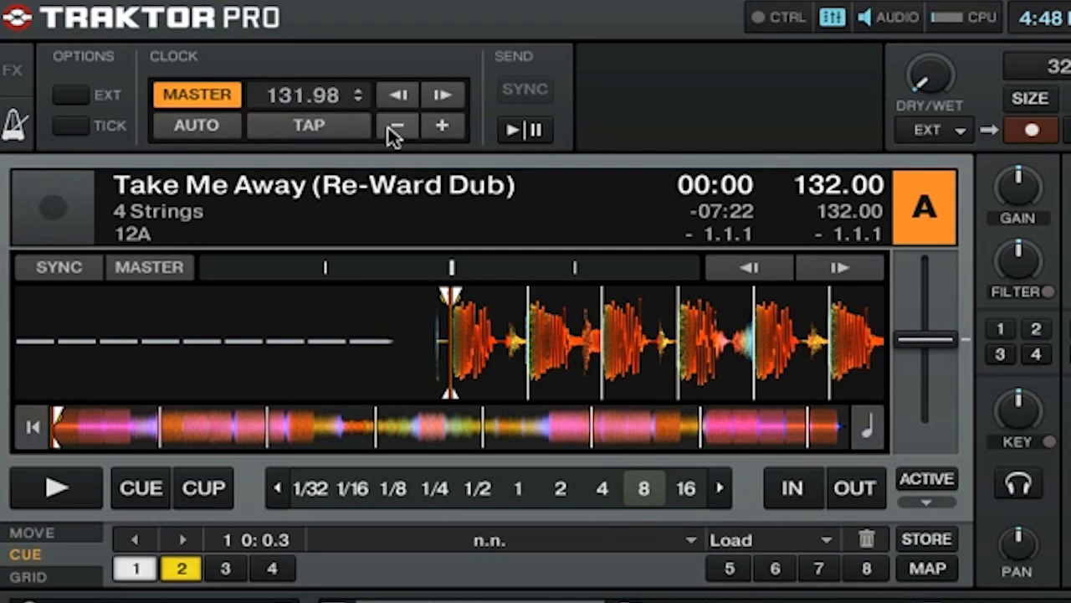
pyautogui.click(442, 127)
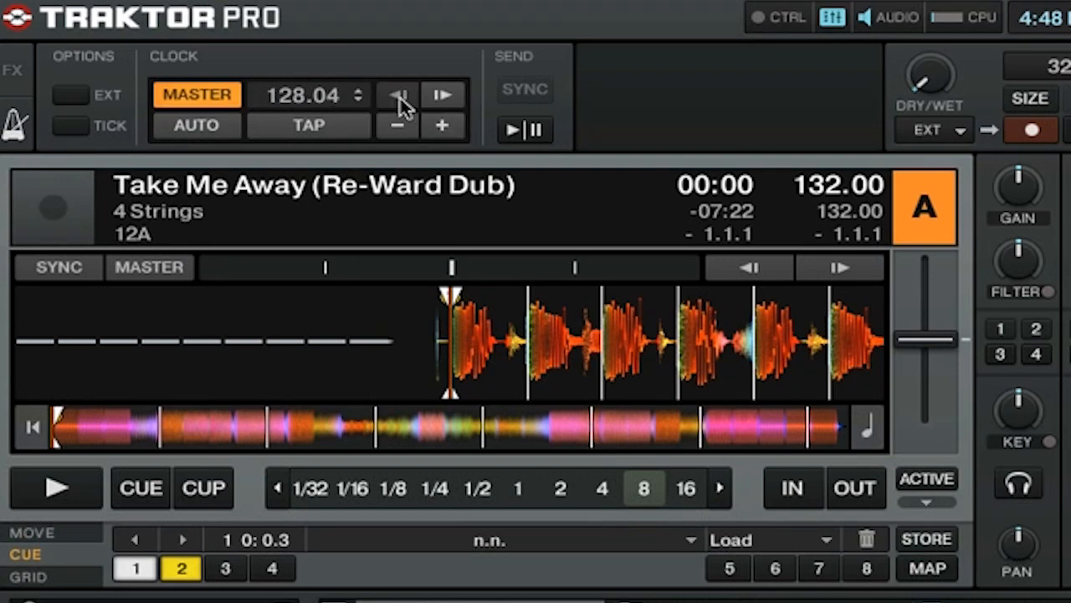
pyautogui.click(444, 94)
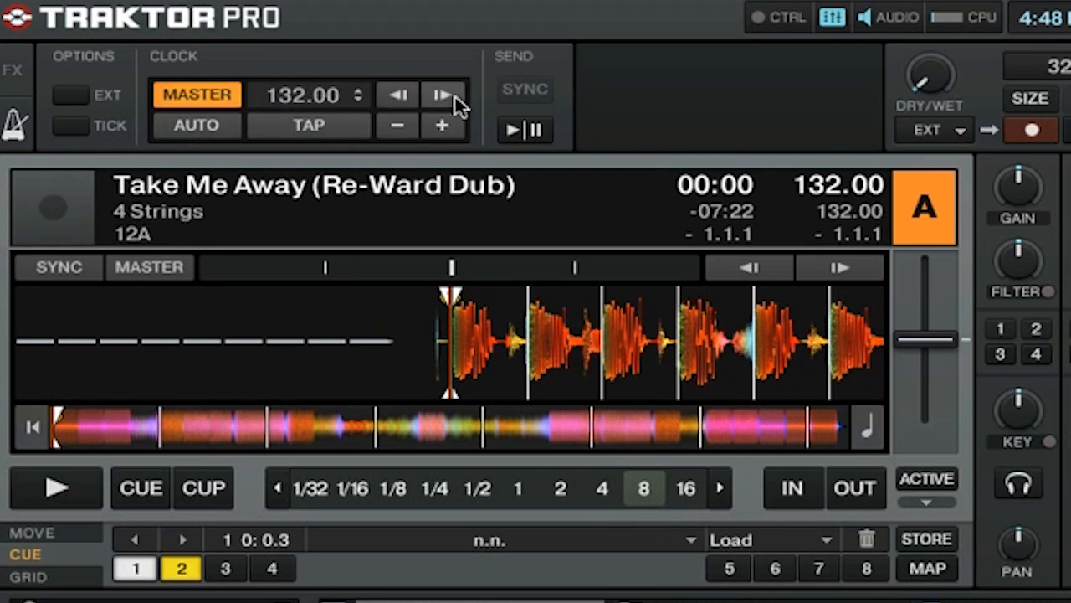
pyautogui.moveTo(465, 67)
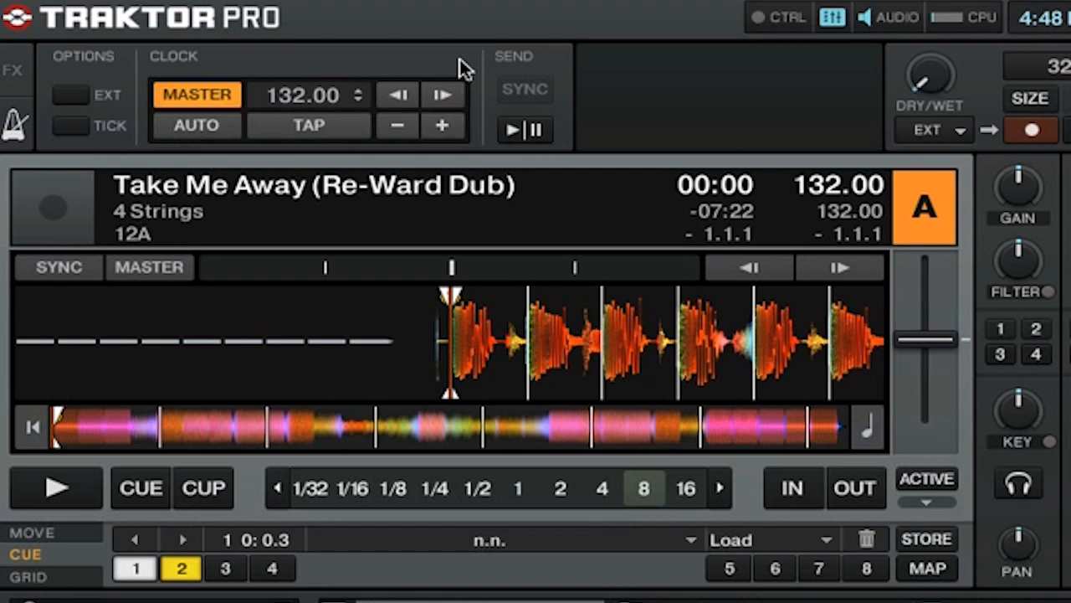
pyautogui.moveTo(553, 137)
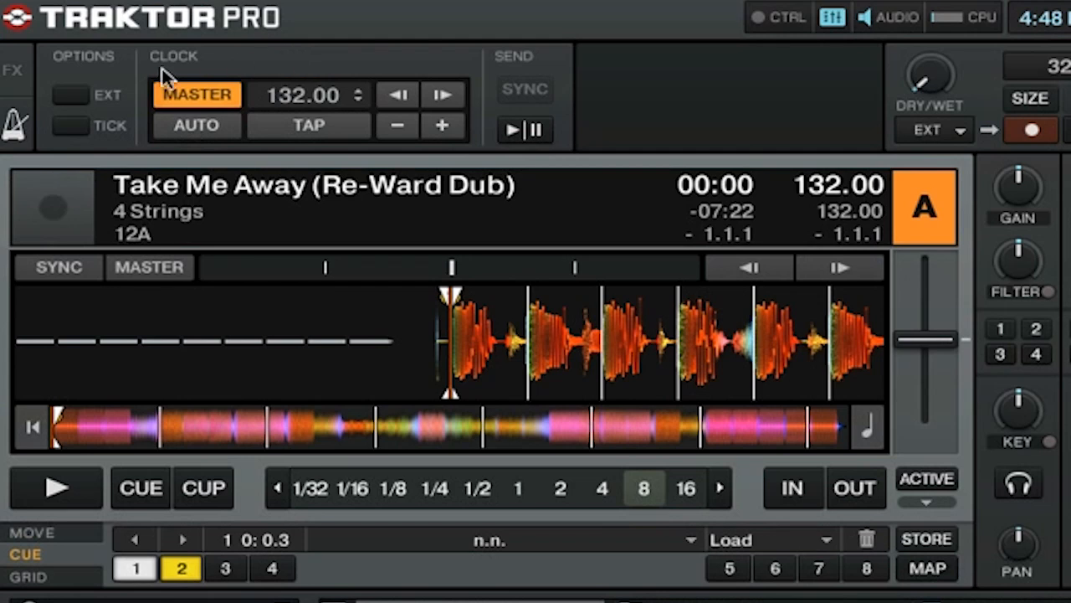
pyautogui.click(70, 125)
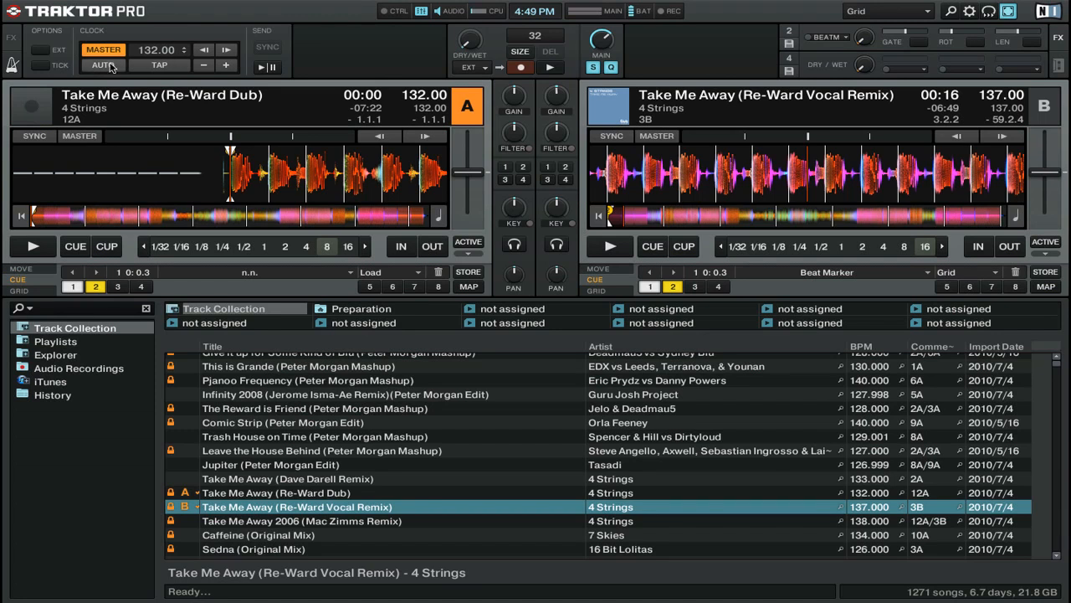
pyautogui.click(102, 65)
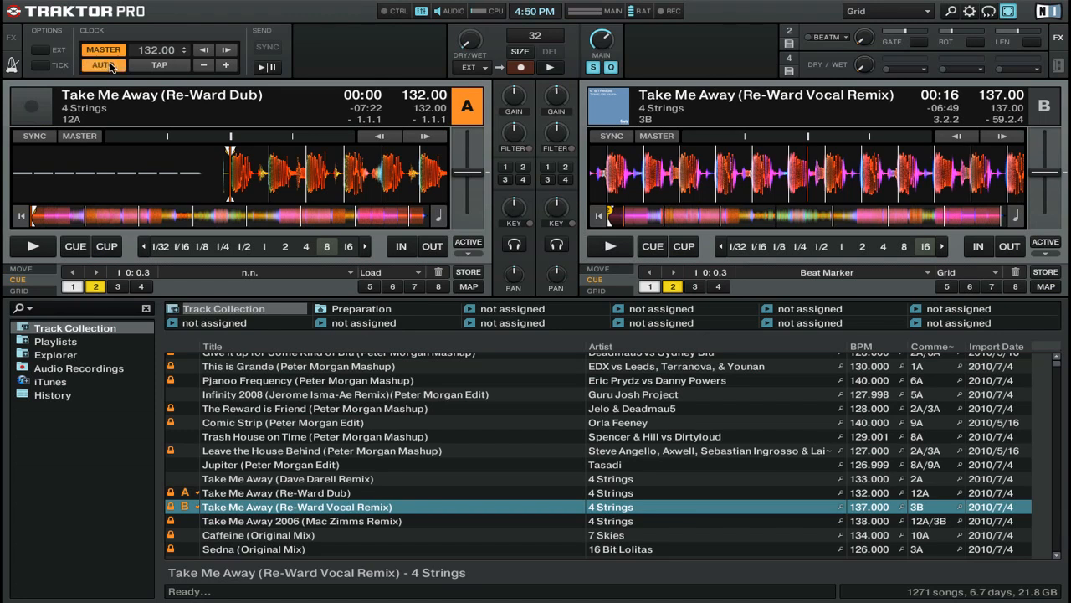